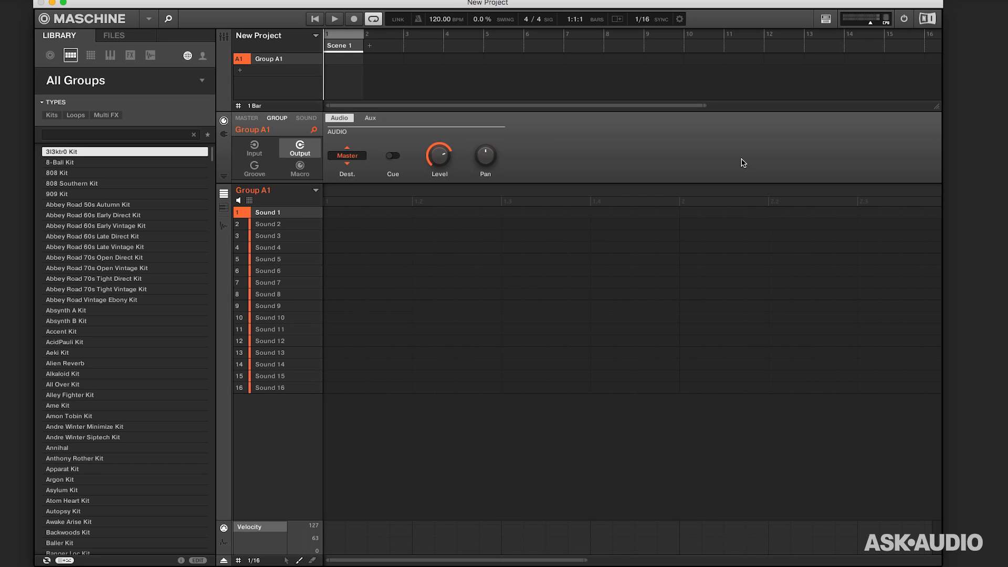
{"action": "mouse_move", "coordinate": [263, 6]}
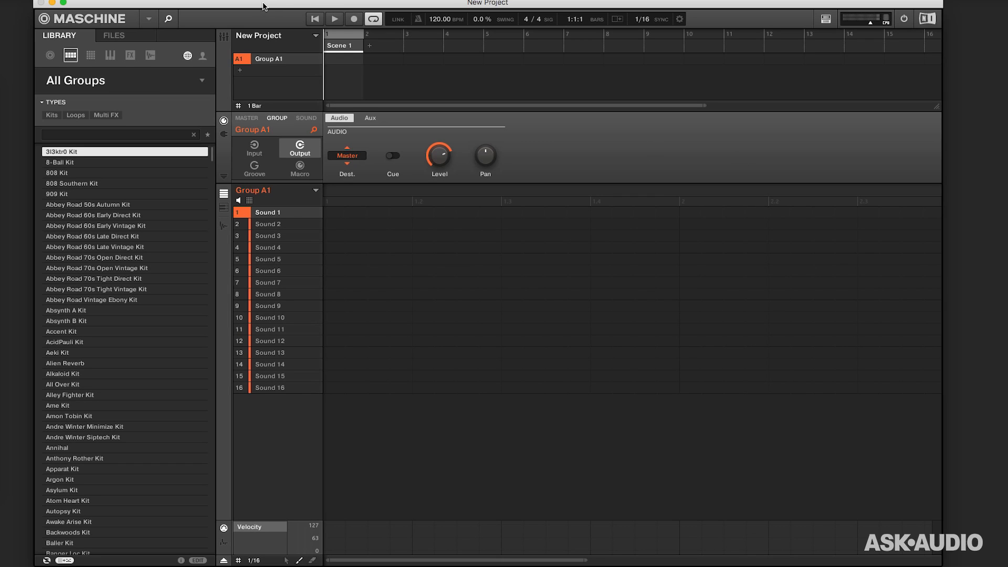
Review the Library > User preferences, select the External Instruments location, and close Preferences
{"action": "left_click", "coordinate": [36, 4]}
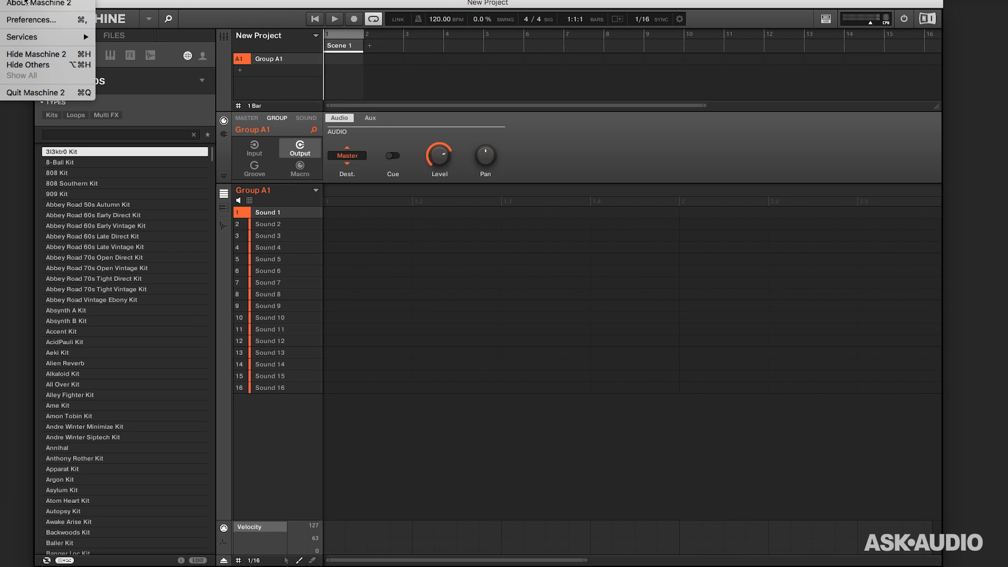
{"action": "left_click", "coordinate": [25, 19]}
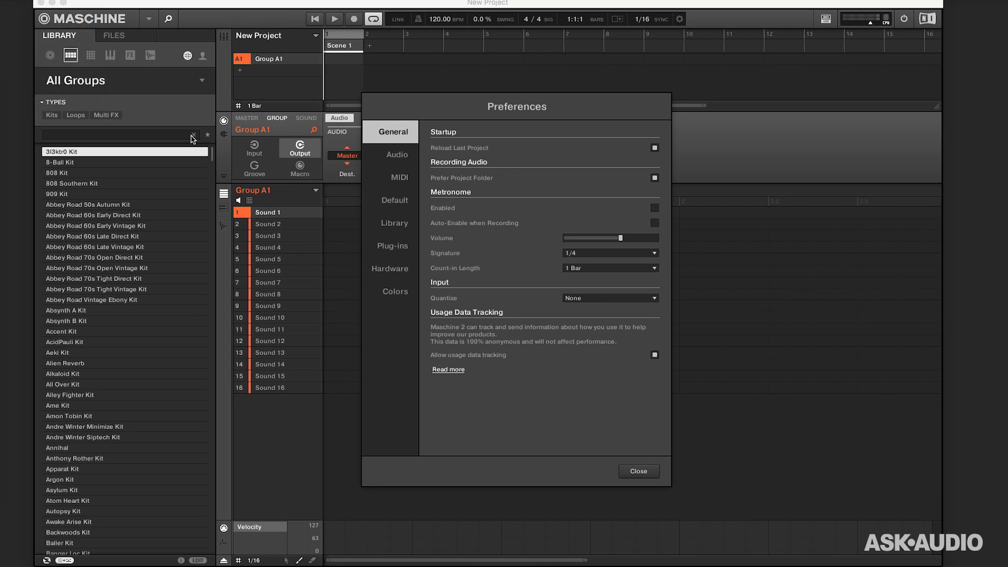
{"action": "mouse_move", "coordinate": [394, 223]}
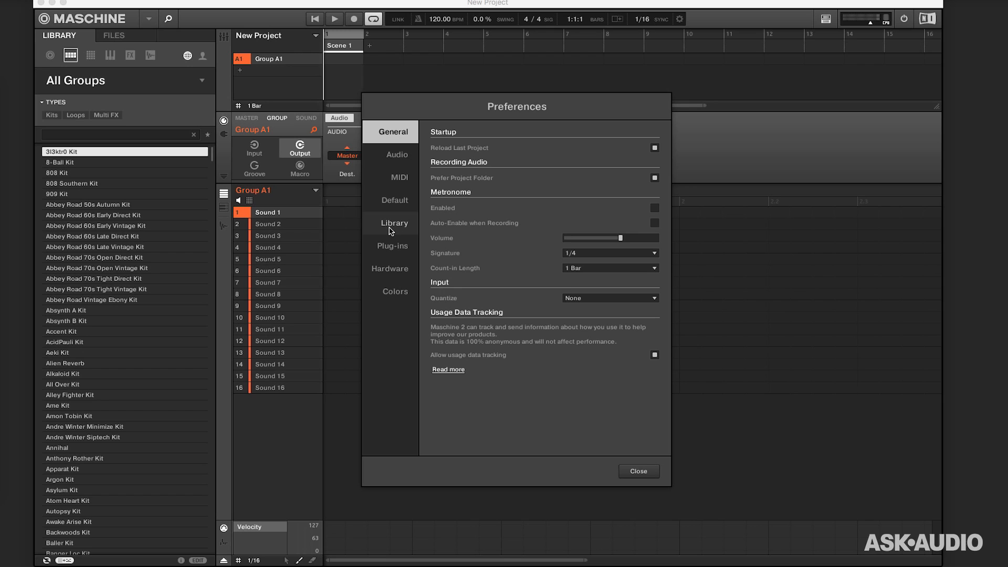
{"action": "left_click", "coordinate": [395, 223]}
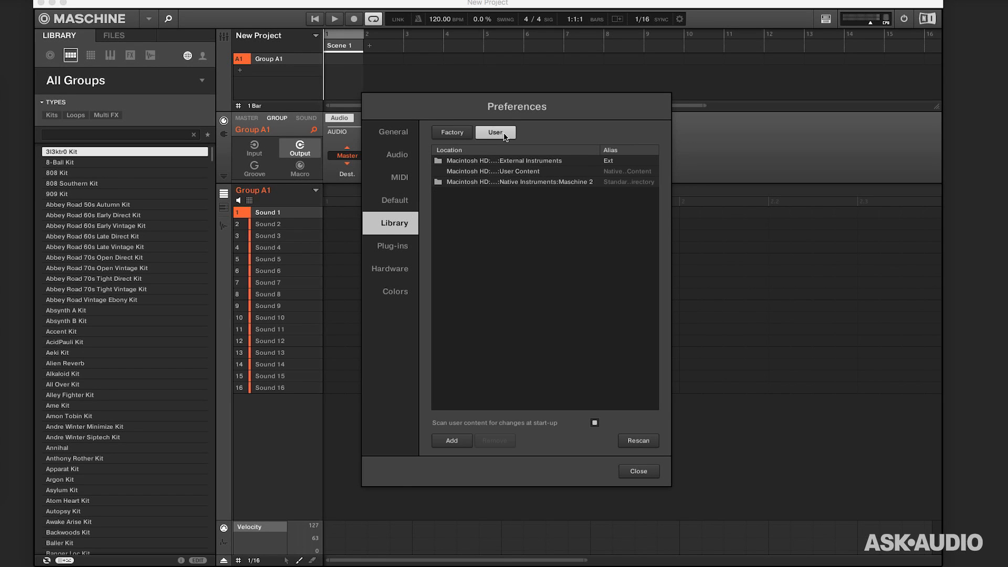
{"action": "mouse_move", "coordinate": [542, 166]}
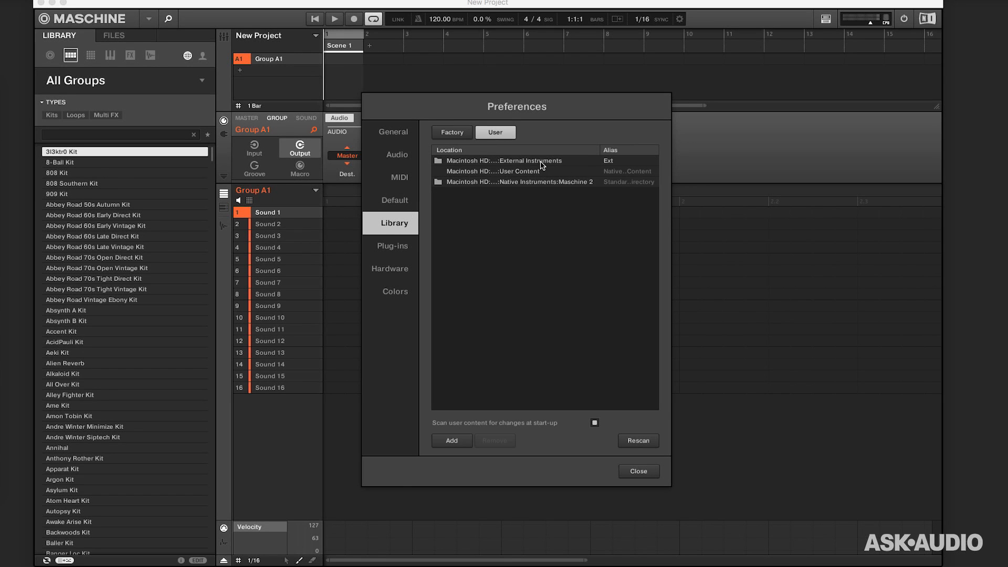
{"action": "left_click", "coordinate": [506, 159]}
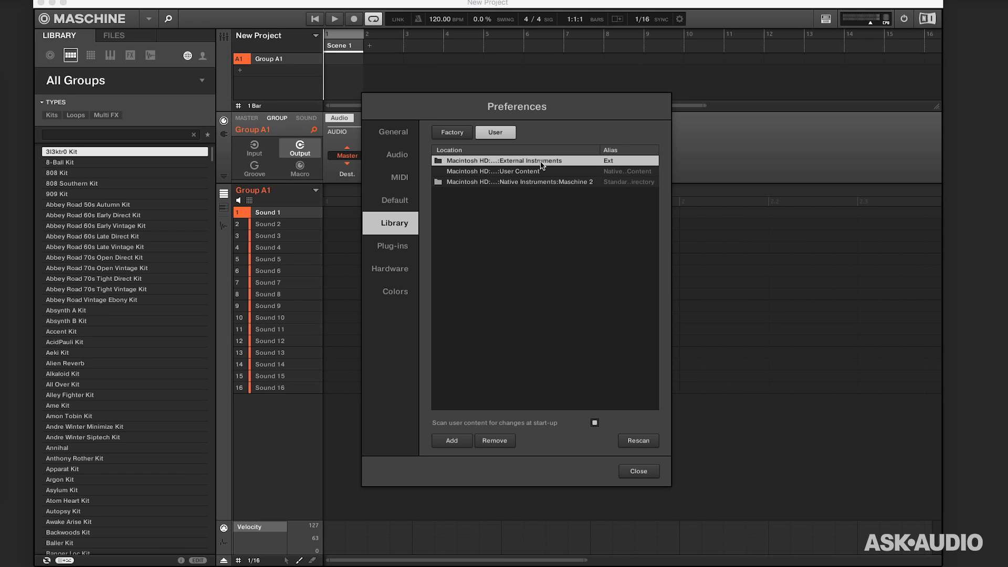
{"action": "mouse_move", "coordinate": [624, 361]}
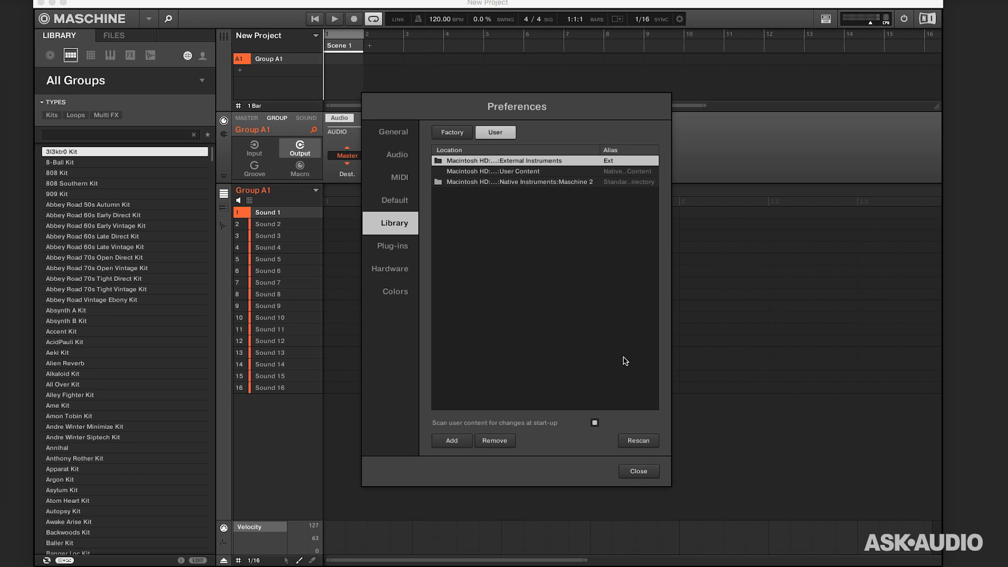
{"action": "left_click", "coordinate": [637, 470]}
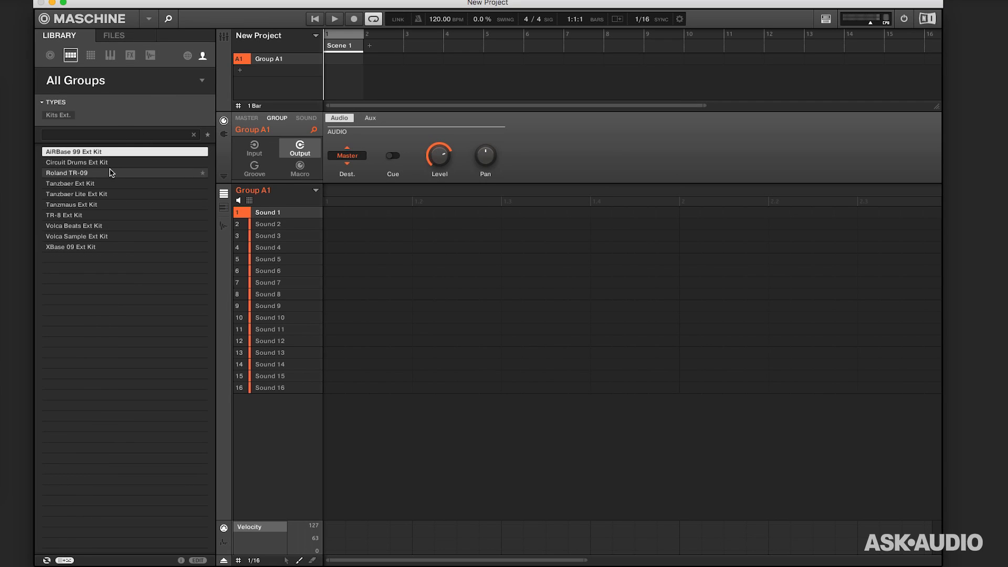
{"action": "mouse_move", "coordinate": [85, 226]}
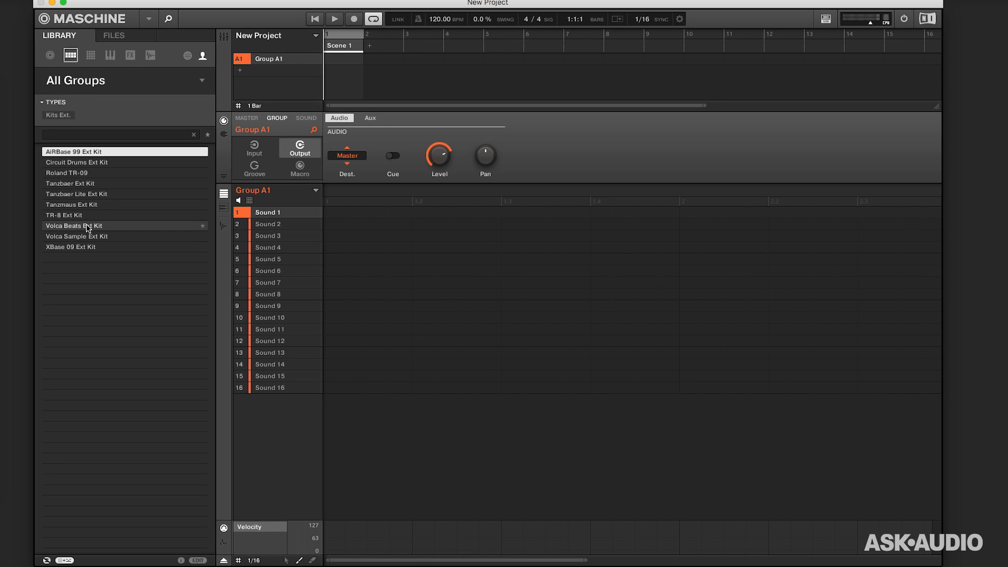
{"action": "mouse_move", "coordinate": [80, 230]}
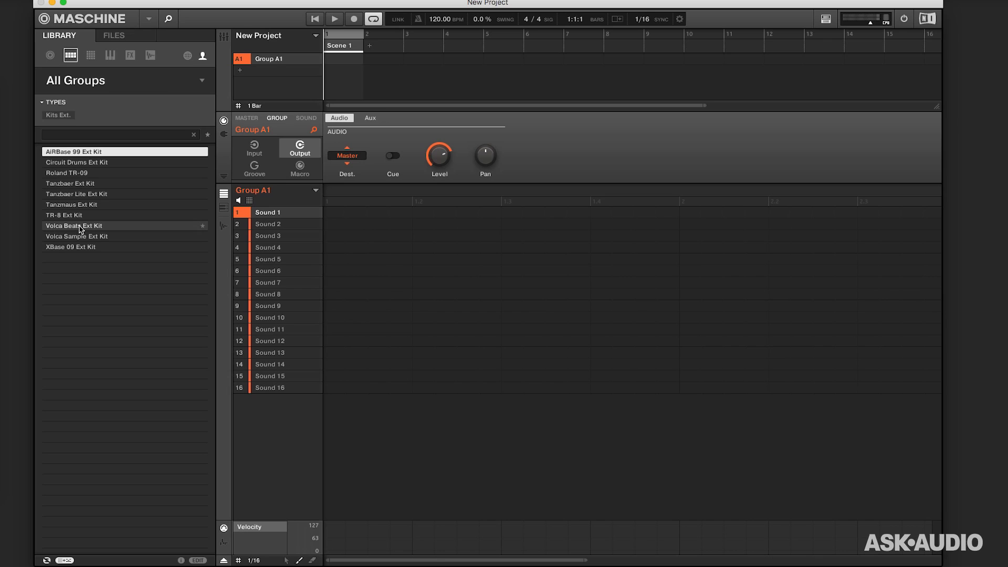
{"action": "mouse_move", "coordinate": [81, 214]}
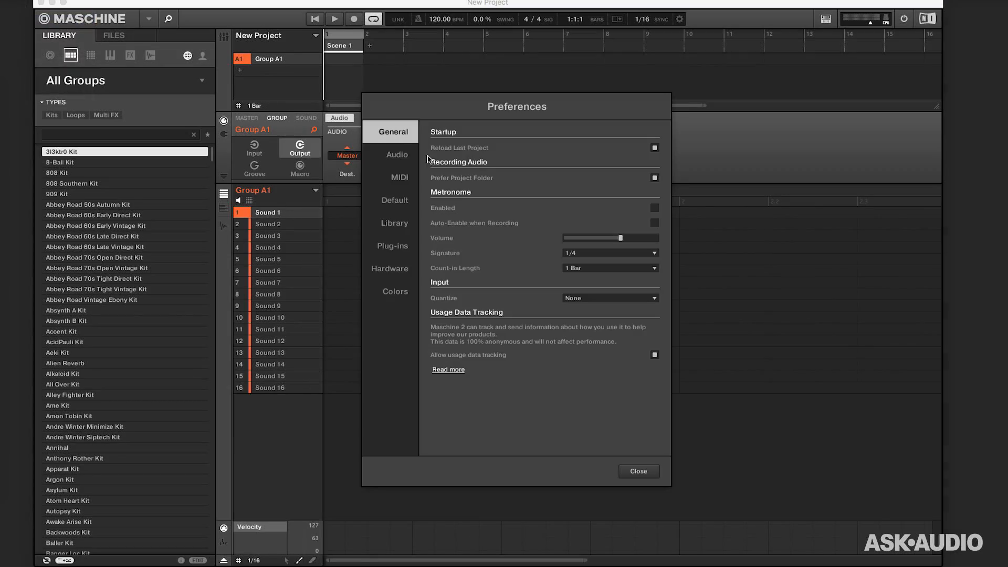
Enable XioSynth under MIDI Output devices with Sync Mode left at Master (Send Clock), then close Preferences
{"action": "left_click", "coordinate": [399, 177]}
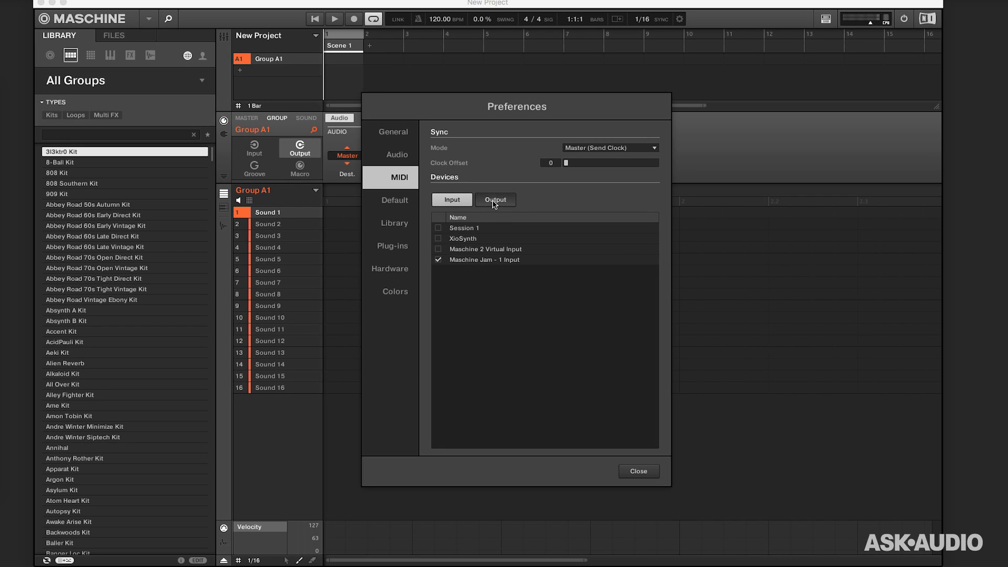
{"action": "left_click", "coordinate": [495, 199]}
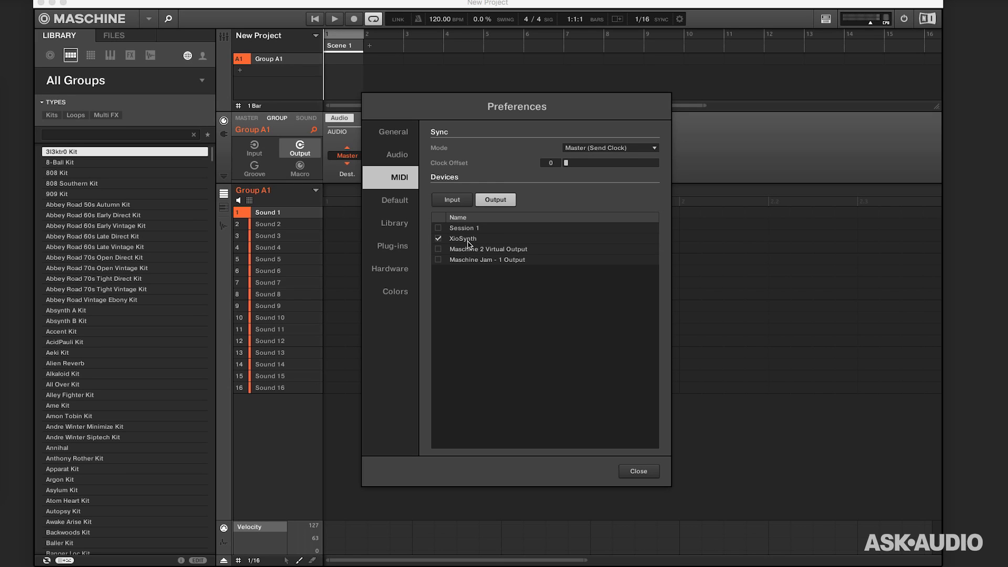
{"action": "mouse_move", "coordinate": [471, 245]}
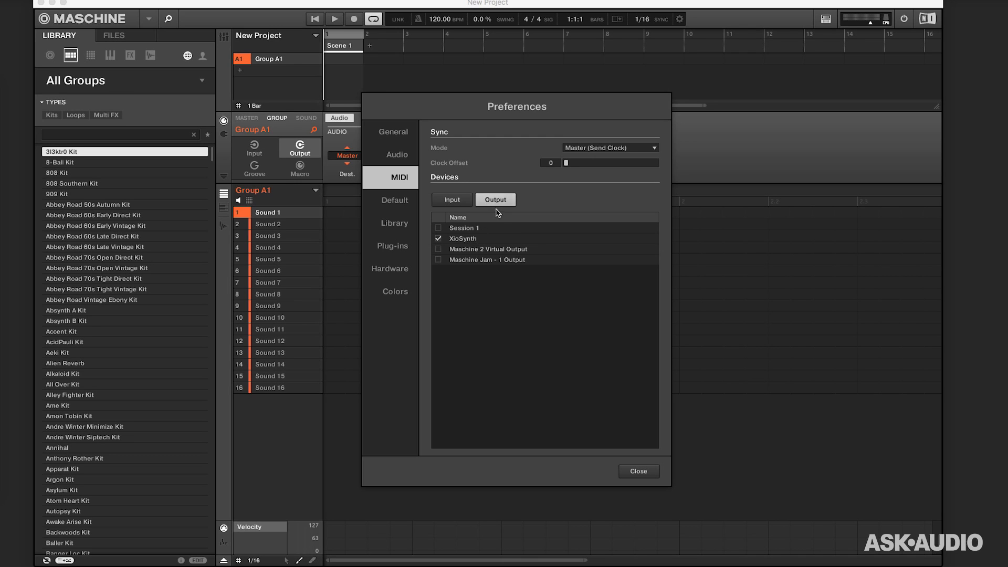
{"action": "mouse_move", "coordinate": [523, 157]}
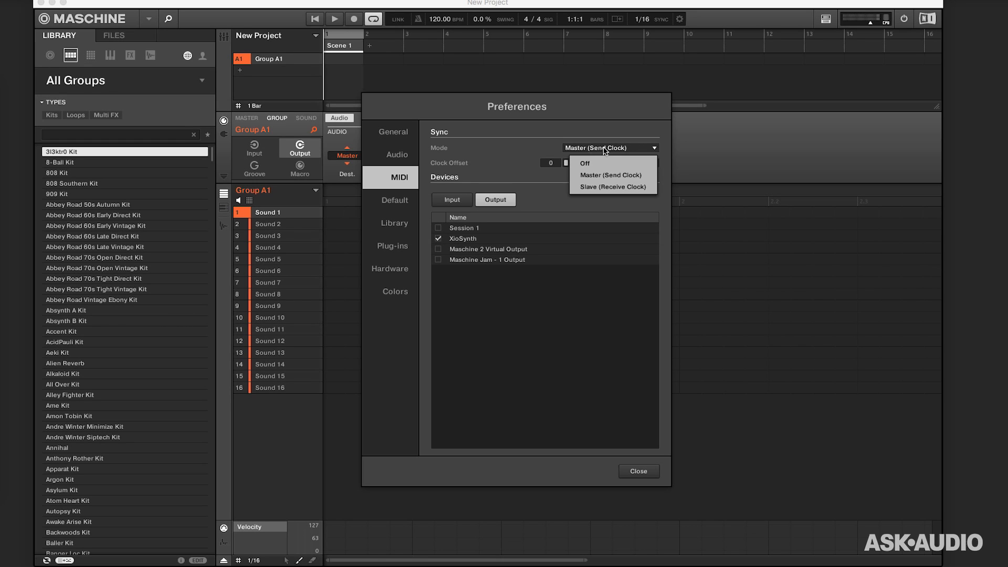
{"action": "left_click", "coordinate": [612, 175]}
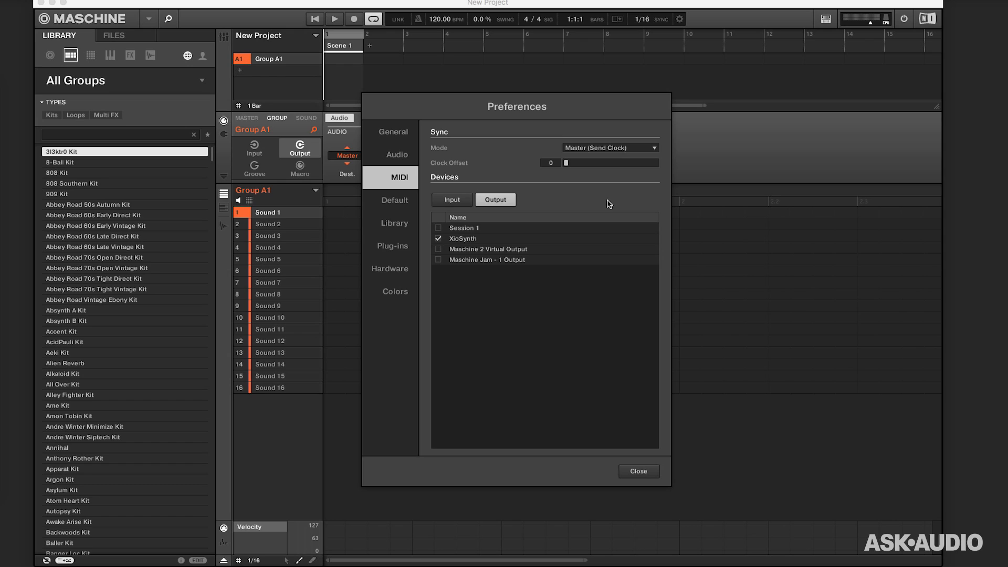
{"action": "mouse_move", "coordinate": [616, 301]}
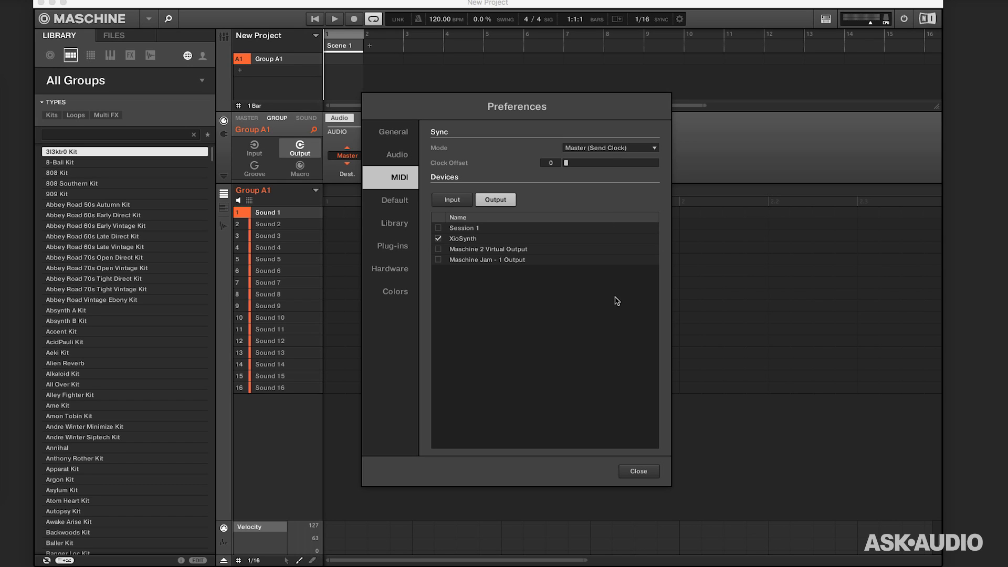
{"action": "left_click", "coordinate": [638, 471]}
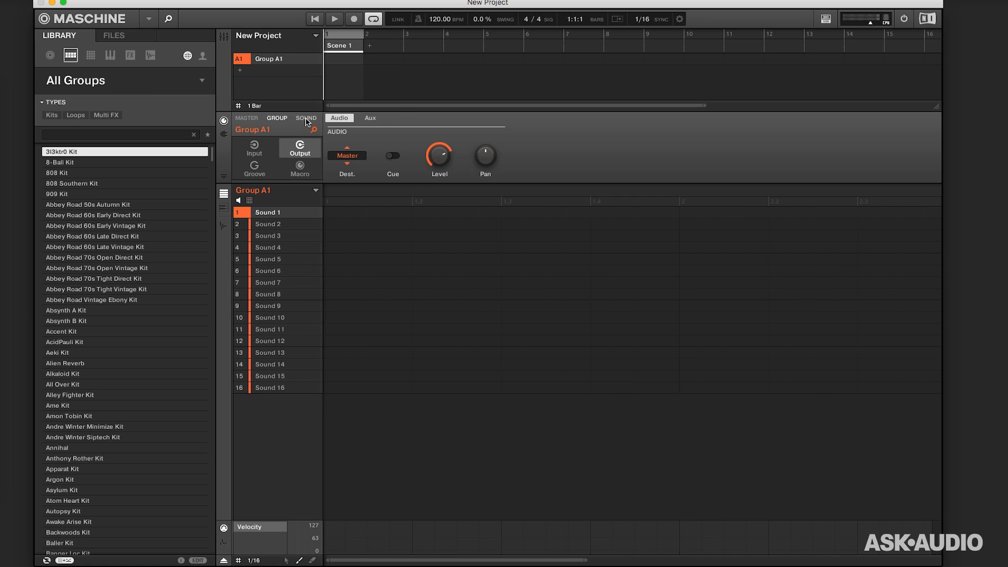
Route Sound 1's MIDI output destination to XioSynth on channel 1
{"action": "left_click", "coordinate": [305, 118]}
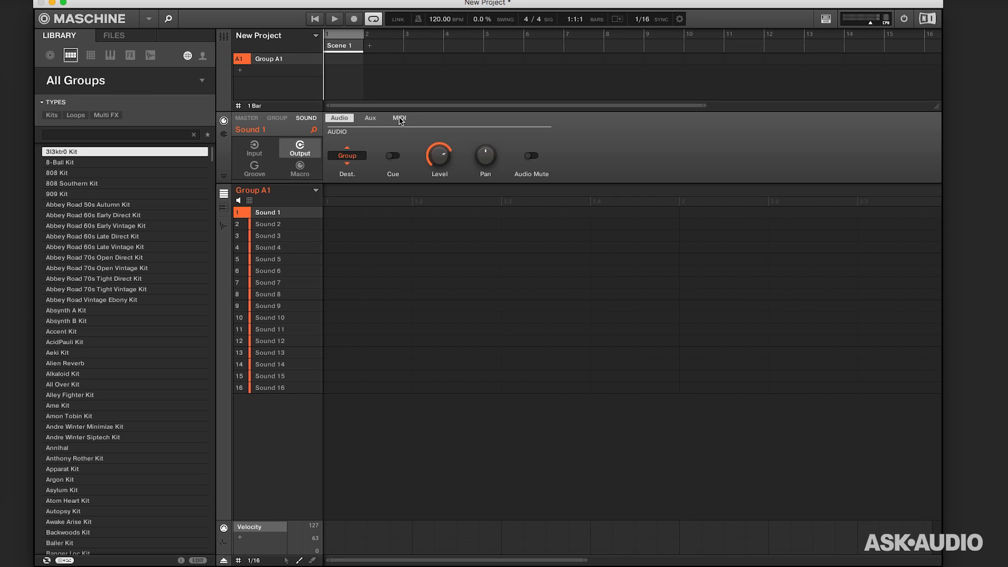
{"action": "left_click", "coordinate": [399, 118]}
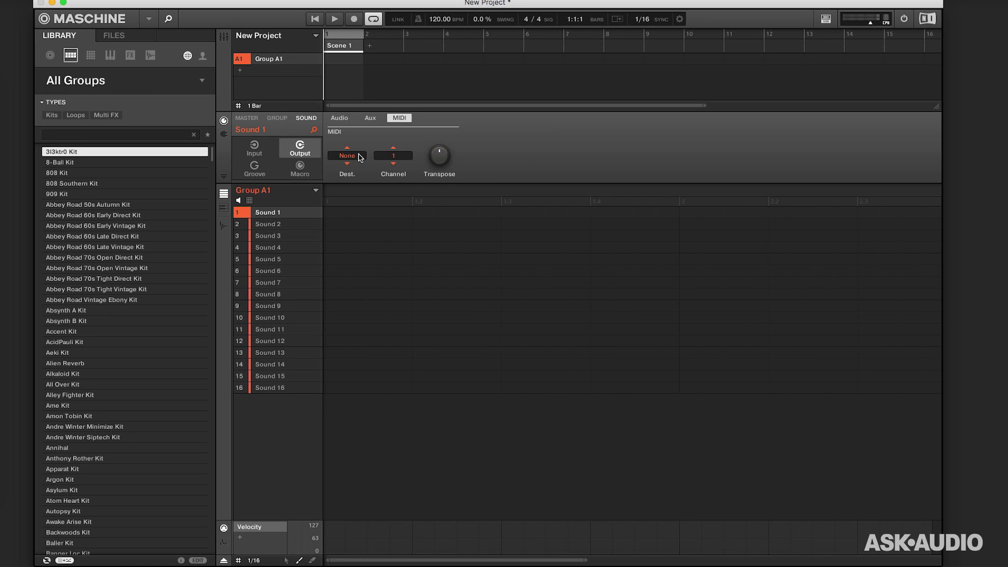
{"action": "left_click", "coordinate": [346, 155]}
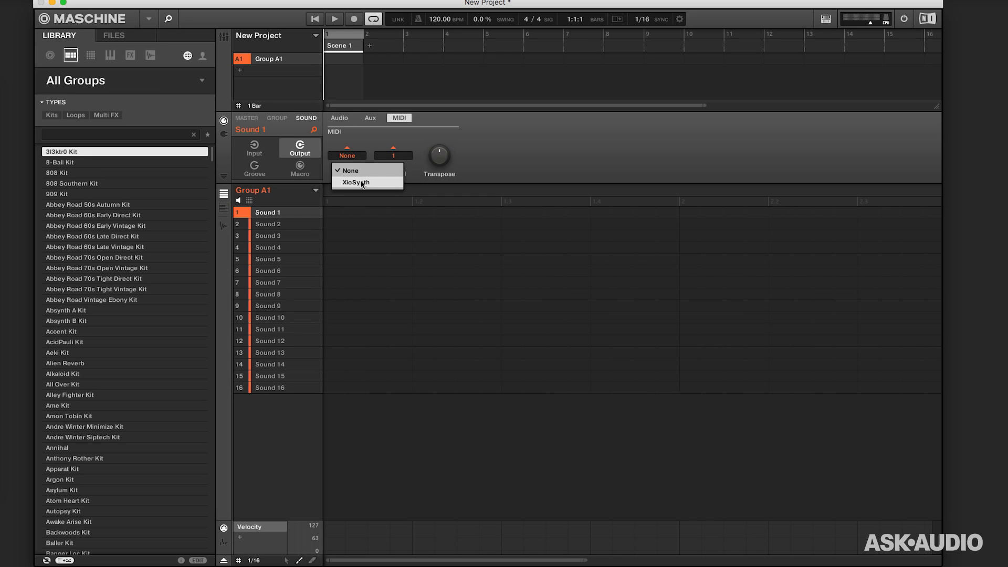
{"action": "left_click", "coordinate": [355, 183]}
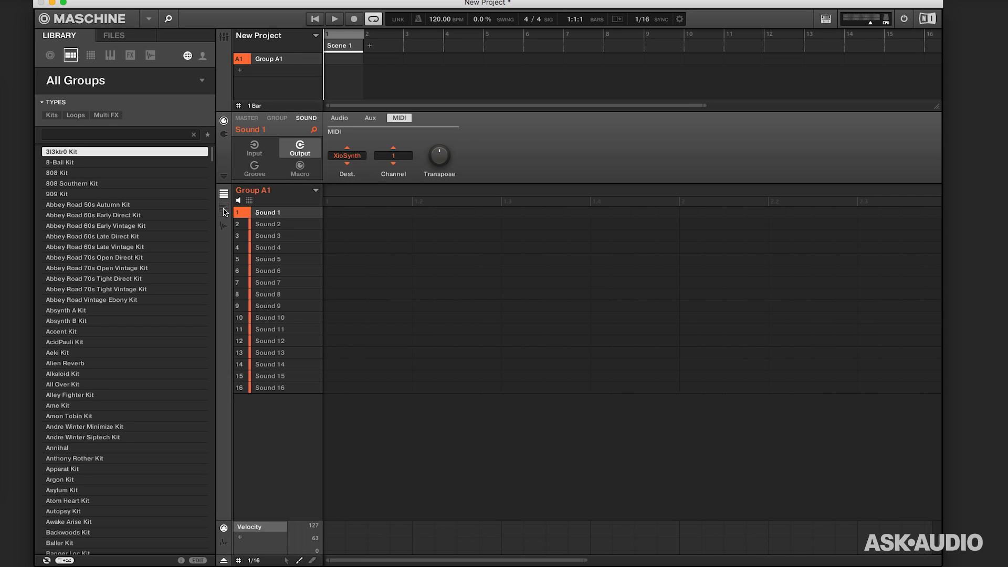
Switch the editor to Piano Roll view and play back the notes entered in Pattern 1
{"action": "left_click", "coordinate": [222, 199]}
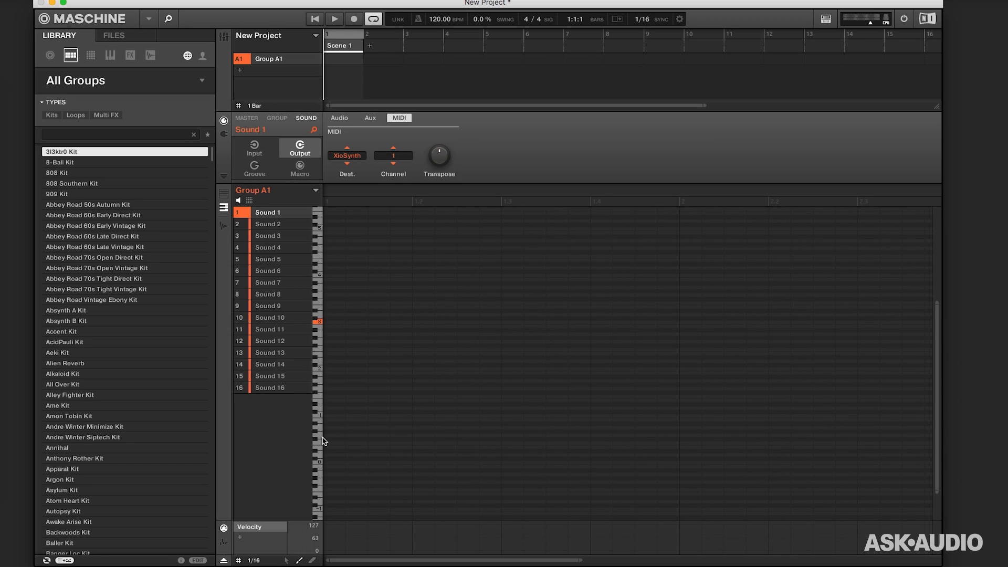
{"action": "mouse_move", "coordinate": [339, 351]}
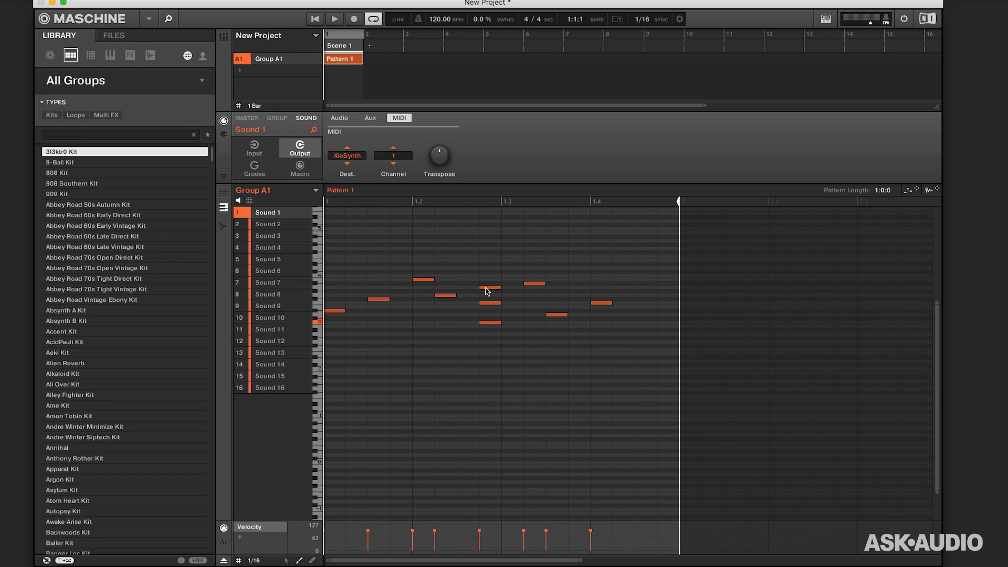
{"action": "left_click", "coordinate": [334, 19]}
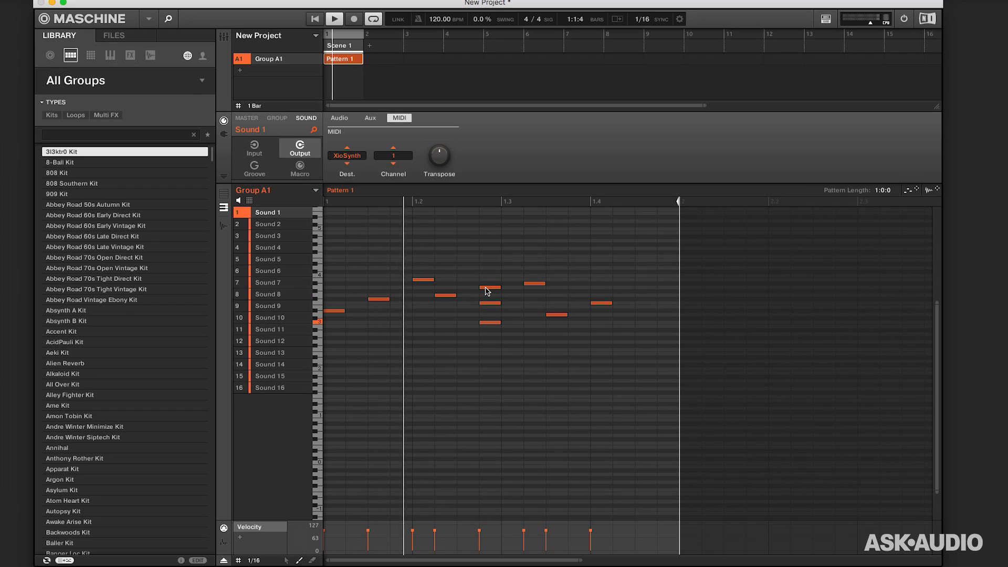
{"action": "left_click", "coordinate": [334, 18]}
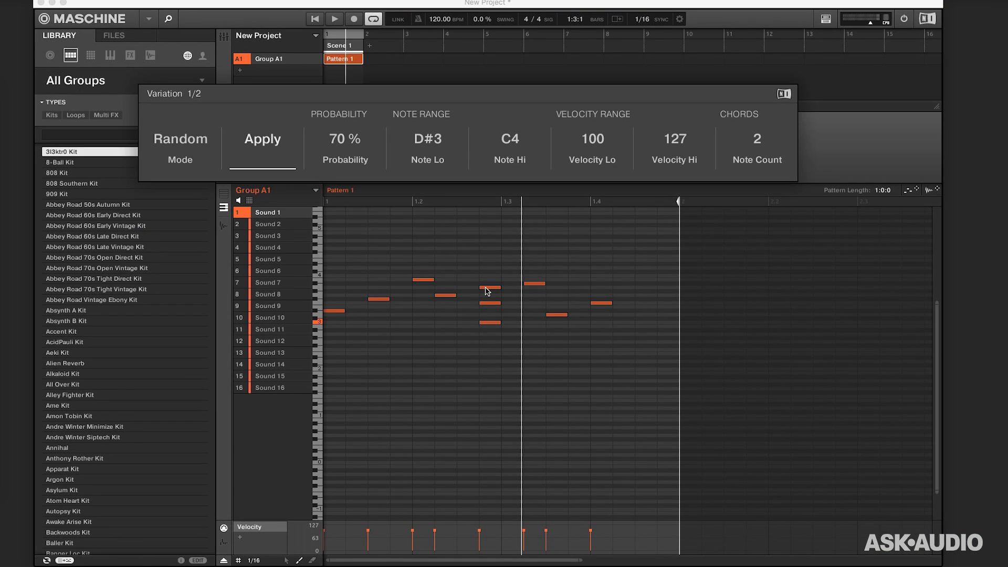
Apply a Humanize variation to vary the pattern's note velocities
{"action": "left_click", "coordinate": [180, 139]}
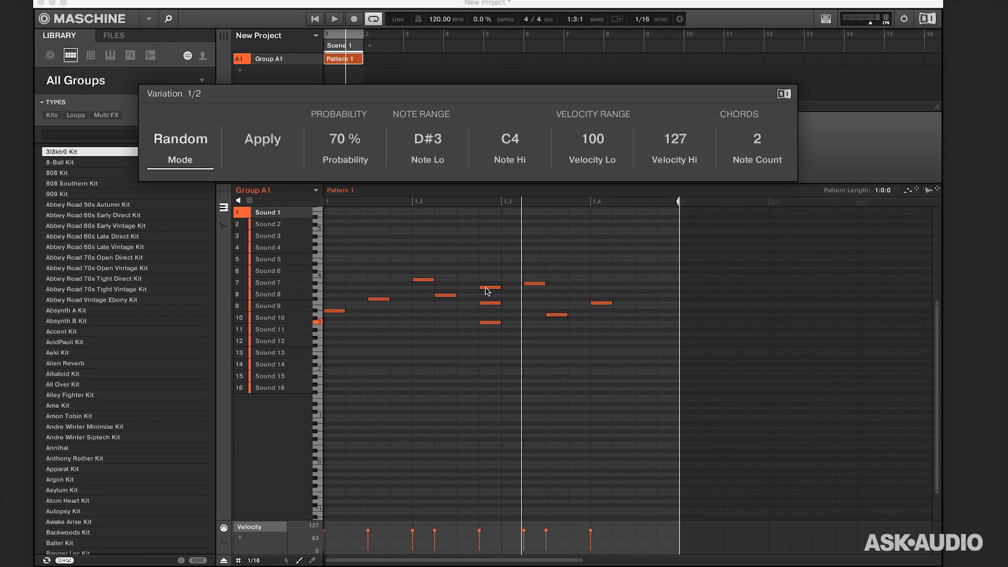
{"action": "left_click", "coordinate": [428, 148]}
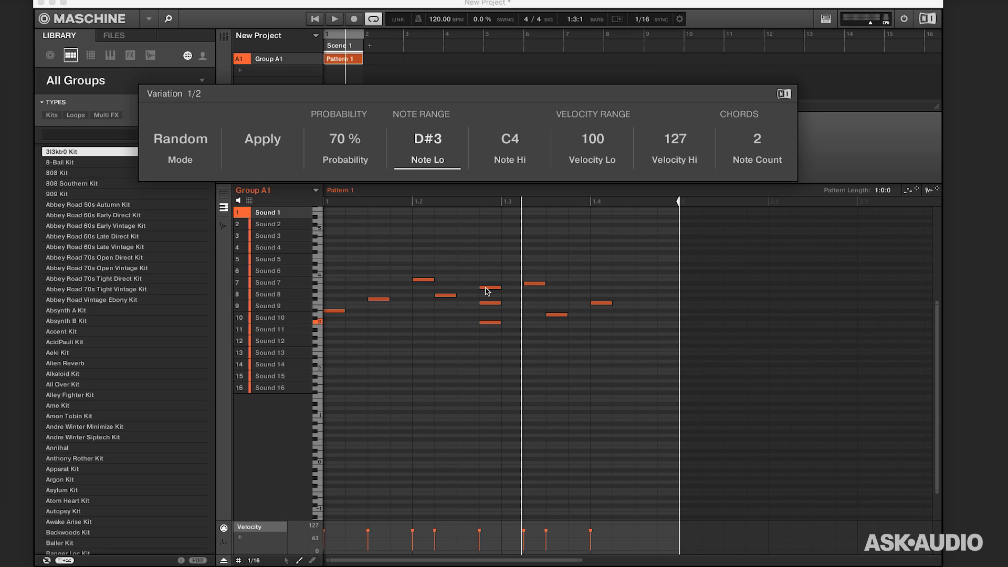
{"action": "left_click", "coordinate": [262, 138]}
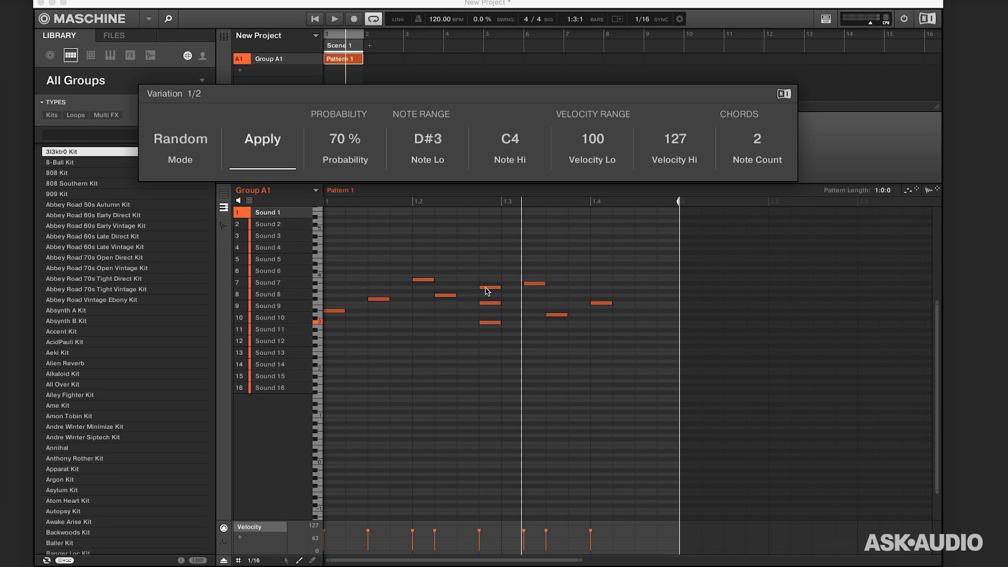
{"action": "left_click", "coordinate": [180, 138]}
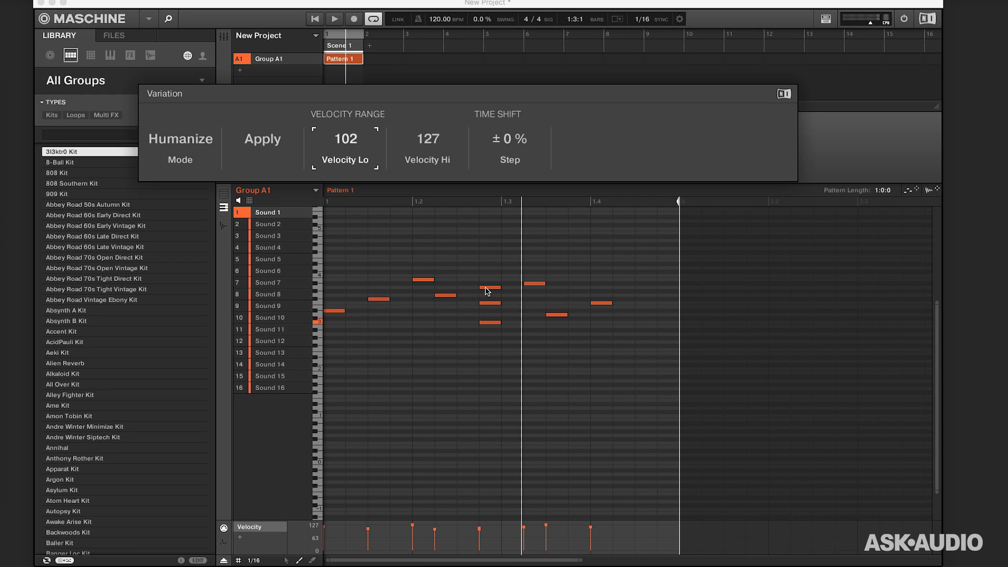
{"action": "scroll", "scroll_direction": "up", "scroll_amount": 3}
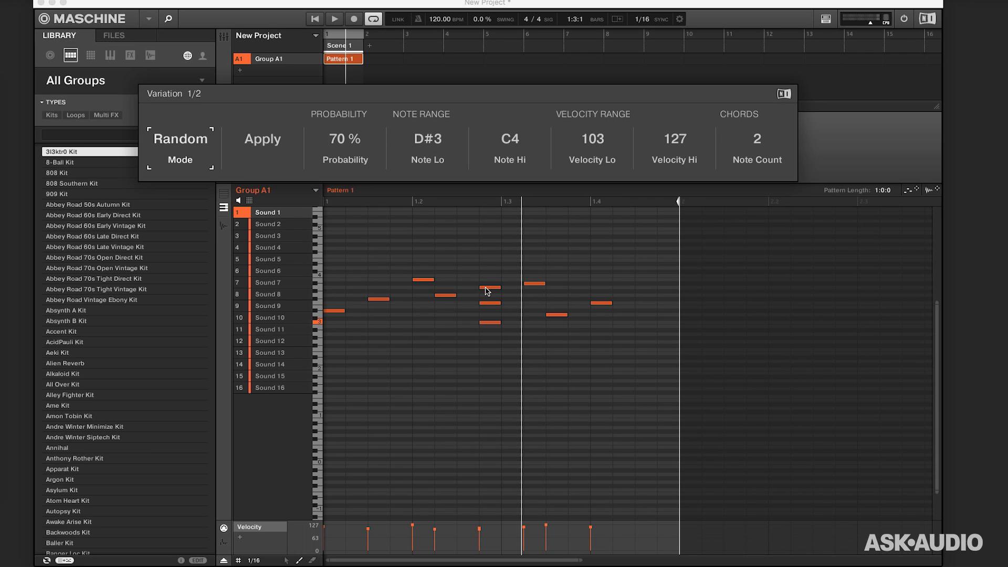
Return to Random mode at 50% probability and show the Variation 2/2 settings page
{"action": "left_click", "coordinate": [181, 148]}
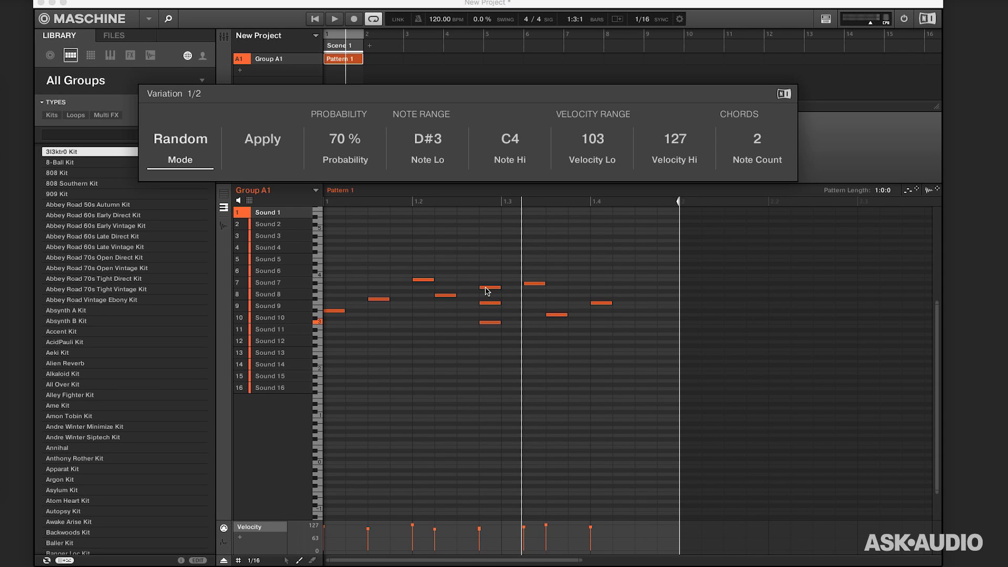
{"action": "left_click", "coordinate": [344, 138]}
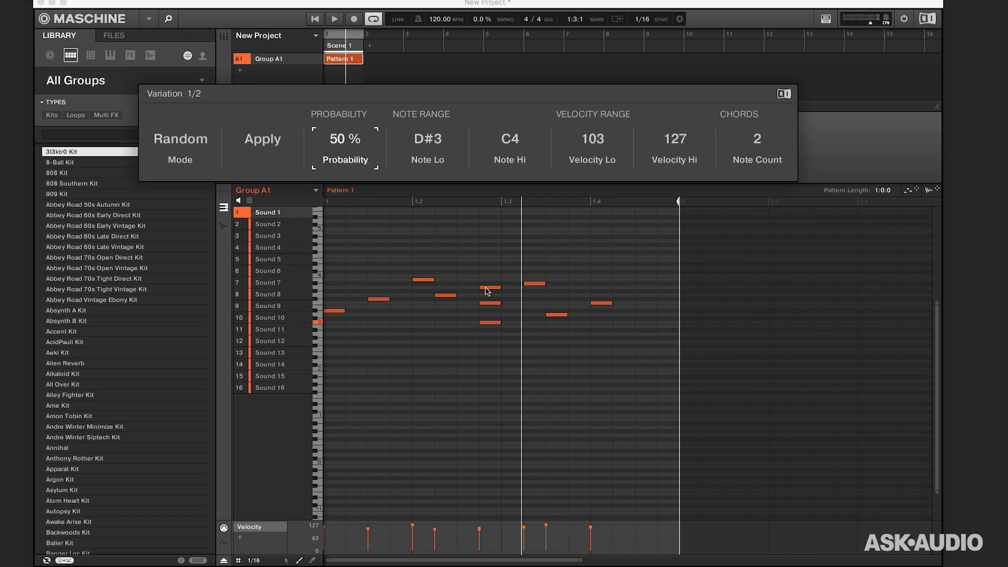
{"action": "left_click", "coordinate": [428, 140]}
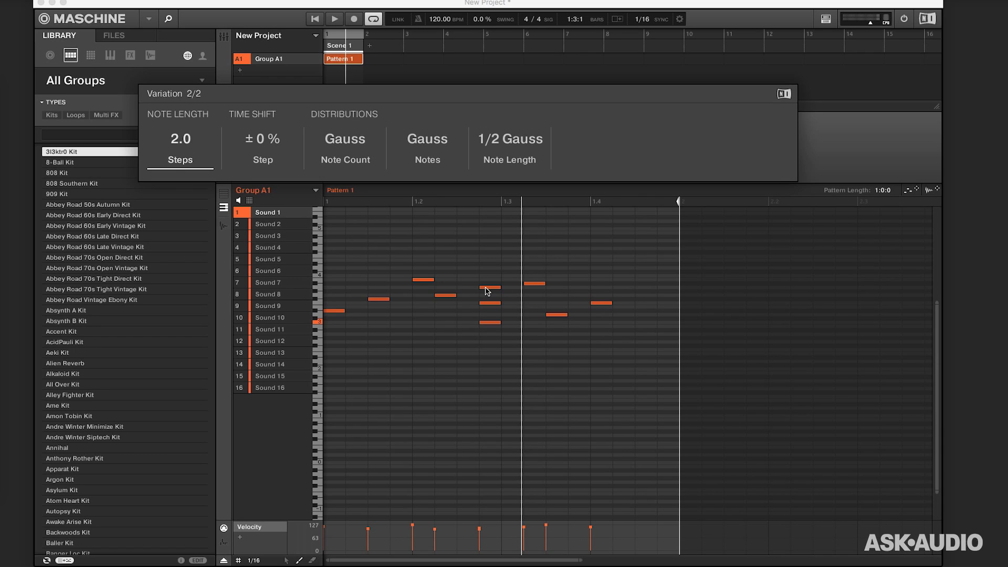
Set the Note Count distribution to Fixed and return to the first Variation page
{"action": "left_click", "coordinate": [345, 138]}
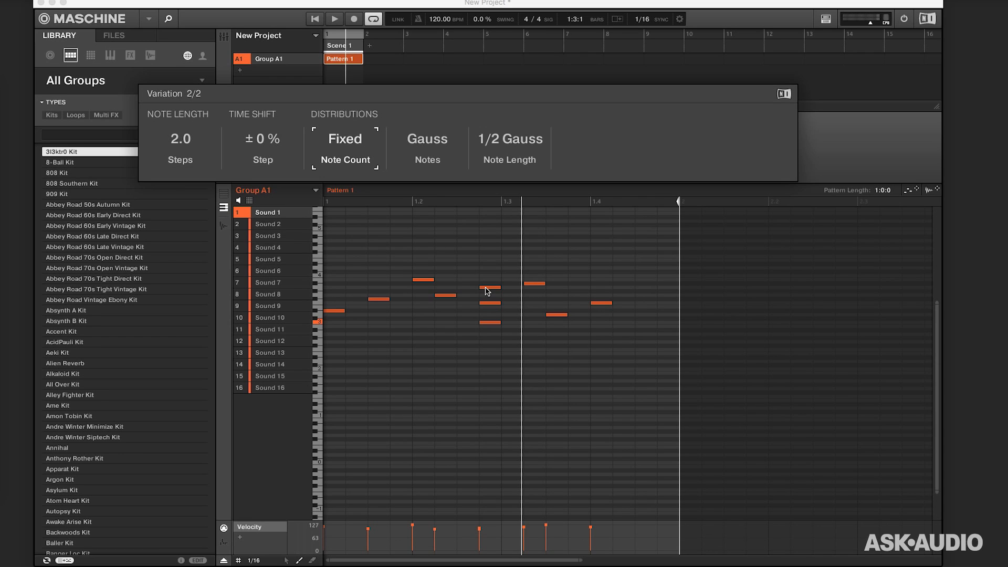
{"action": "left_click", "coordinate": [344, 138]}
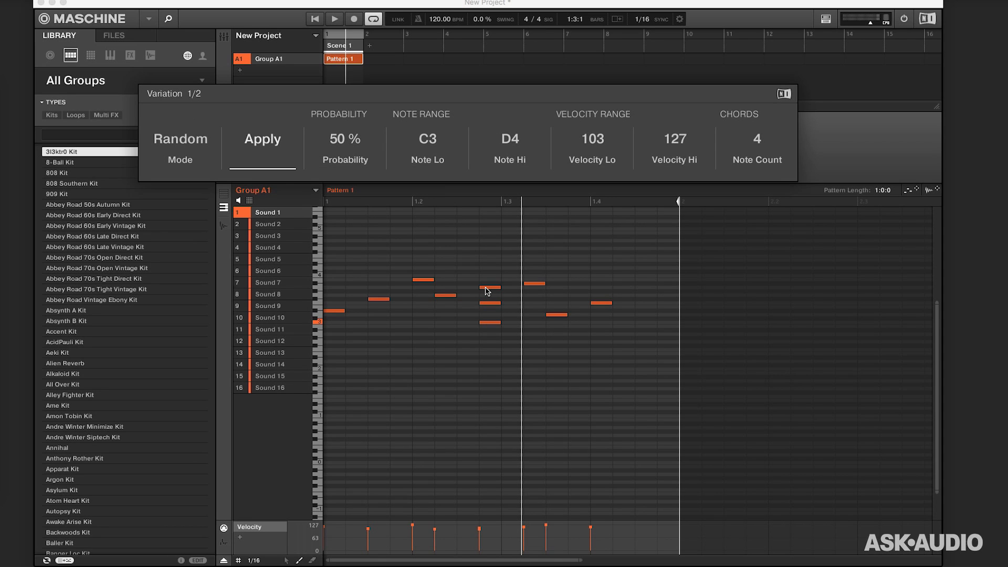
Generate random chords at 60% probability, reduce to two-note chords, regenerate and play the pattern
{"action": "left_click", "coordinate": [262, 139]}
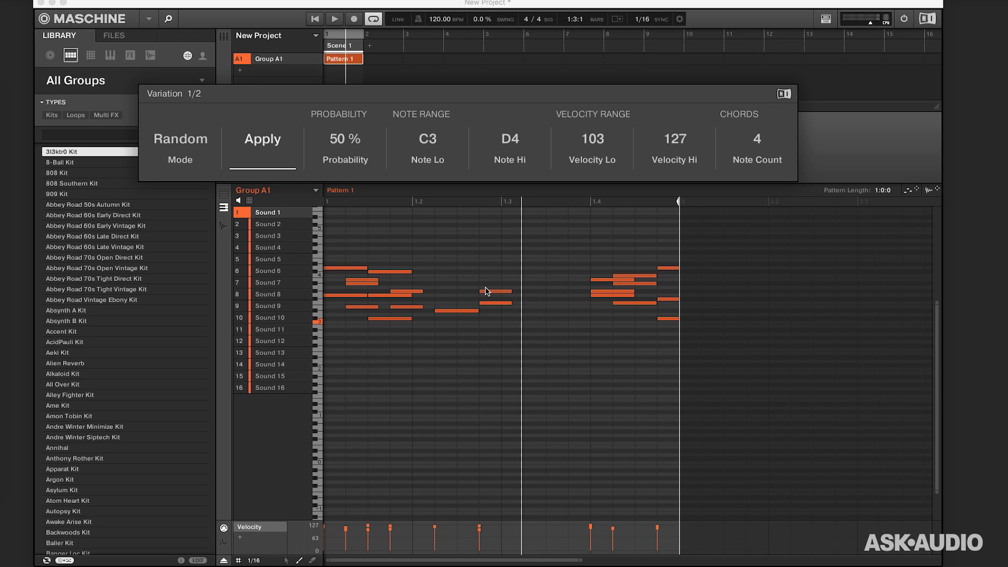
{"action": "left_click", "coordinate": [344, 139]}
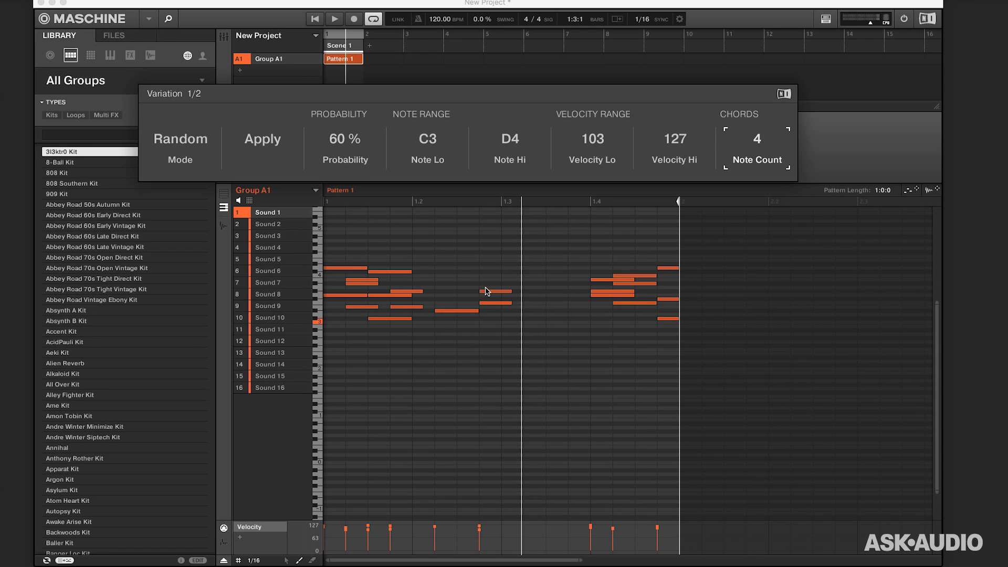
{"action": "left_click", "coordinate": [757, 139]}
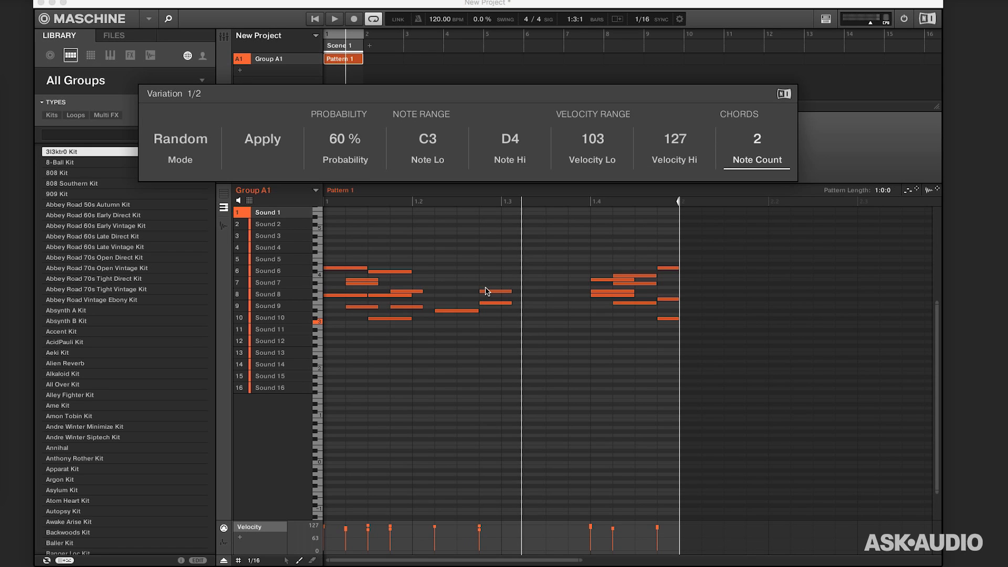
{"action": "left_click", "coordinate": [263, 138]}
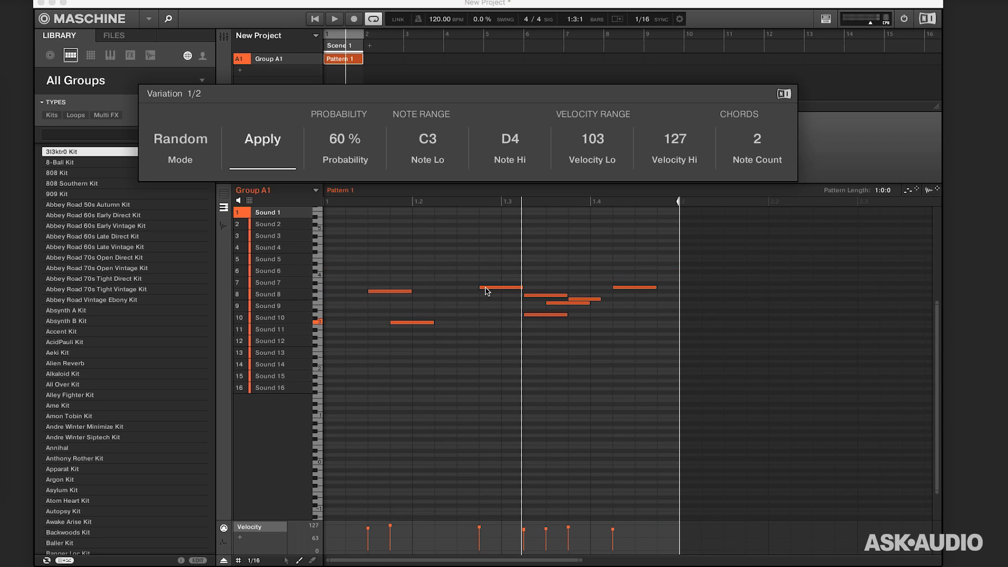
{"action": "left_click", "coordinate": [334, 19]}
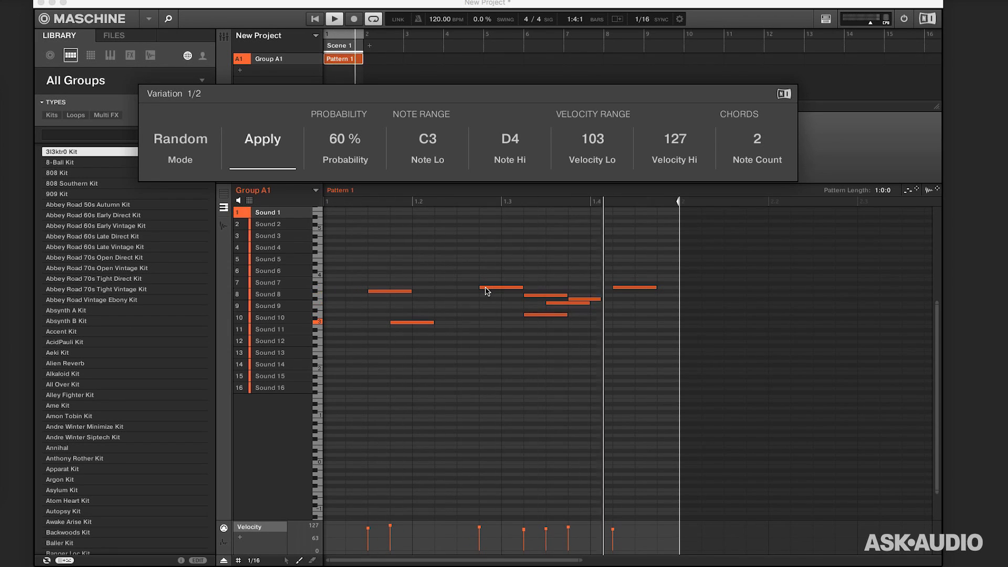
Regenerate a single-note random melody with Note Lo extended to F2, then stop playback and close Variation
{"action": "left_click", "coordinate": [510, 139]}
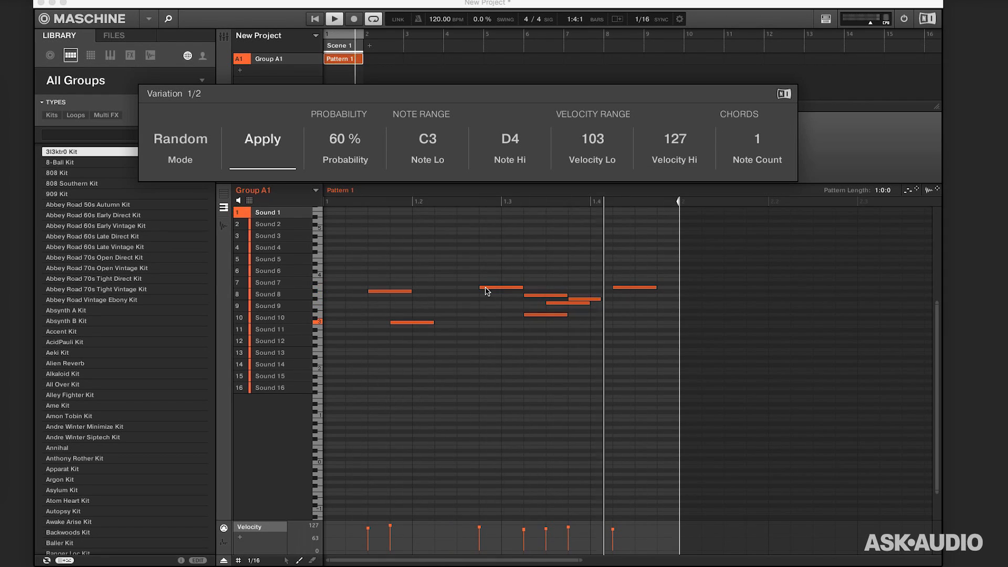
{"action": "left_click", "coordinate": [261, 139]}
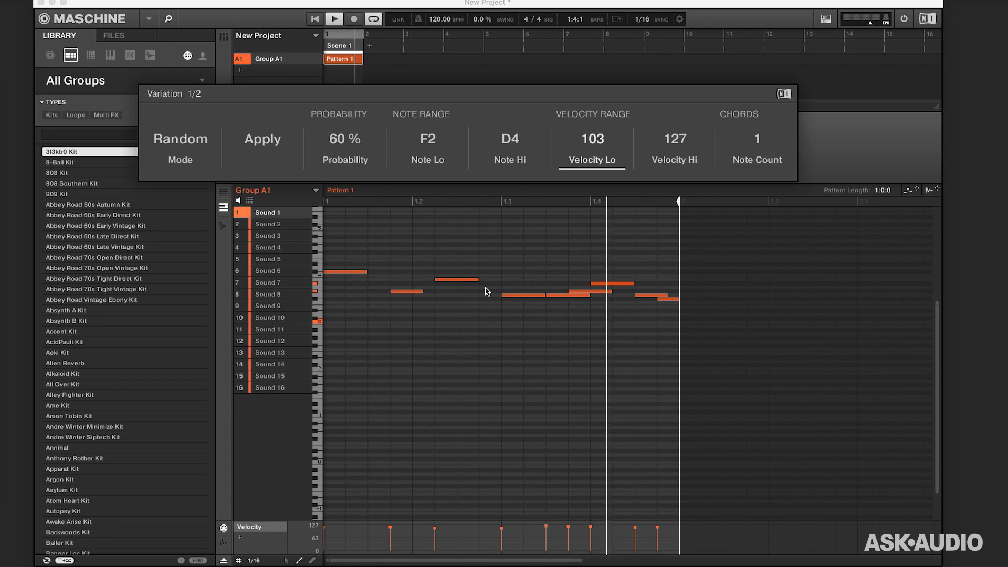
{"action": "left_click", "coordinate": [261, 138]}
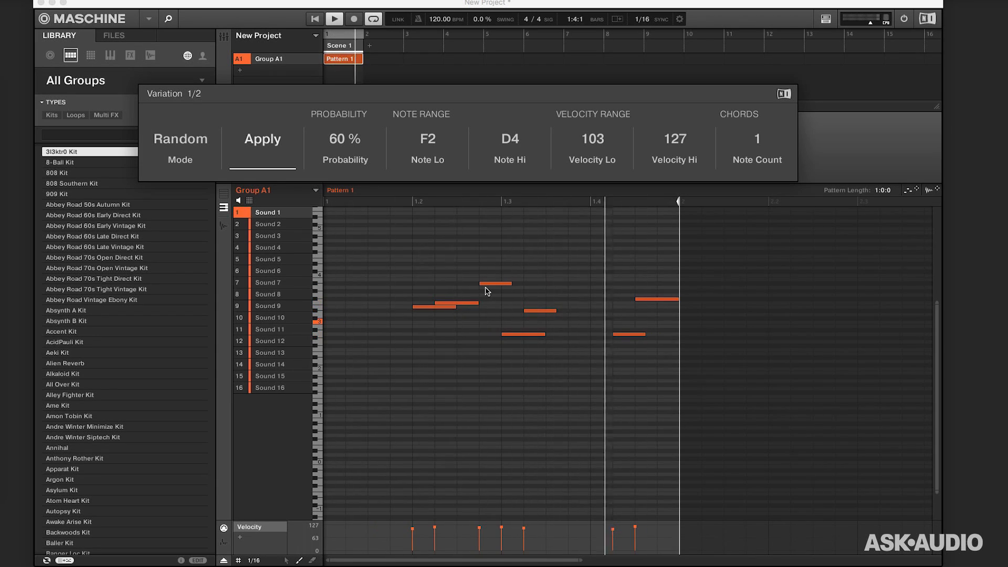
{"action": "left_click", "coordinate": [334, 19]}
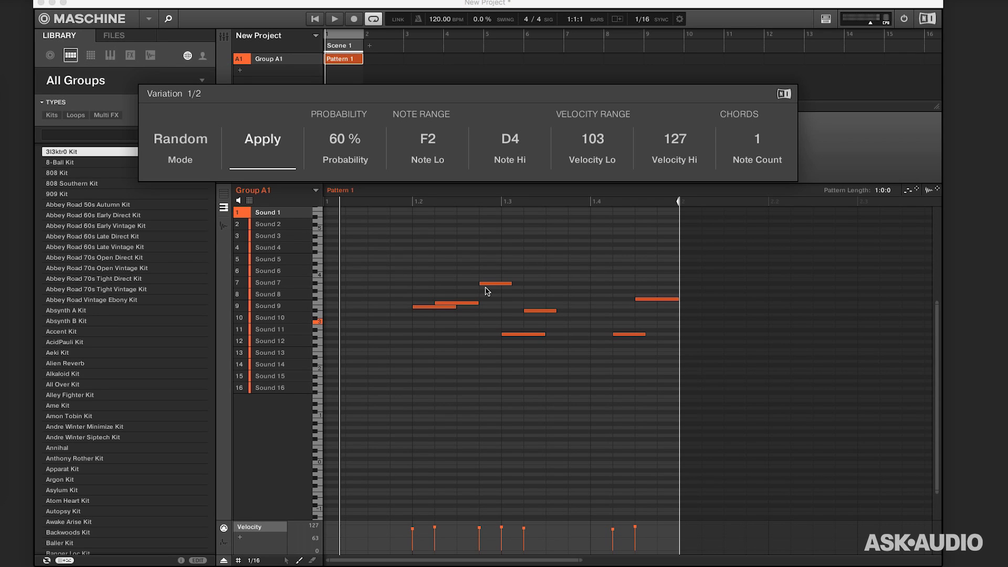
{"action": "left_click", "coordinate": [261, 138]}
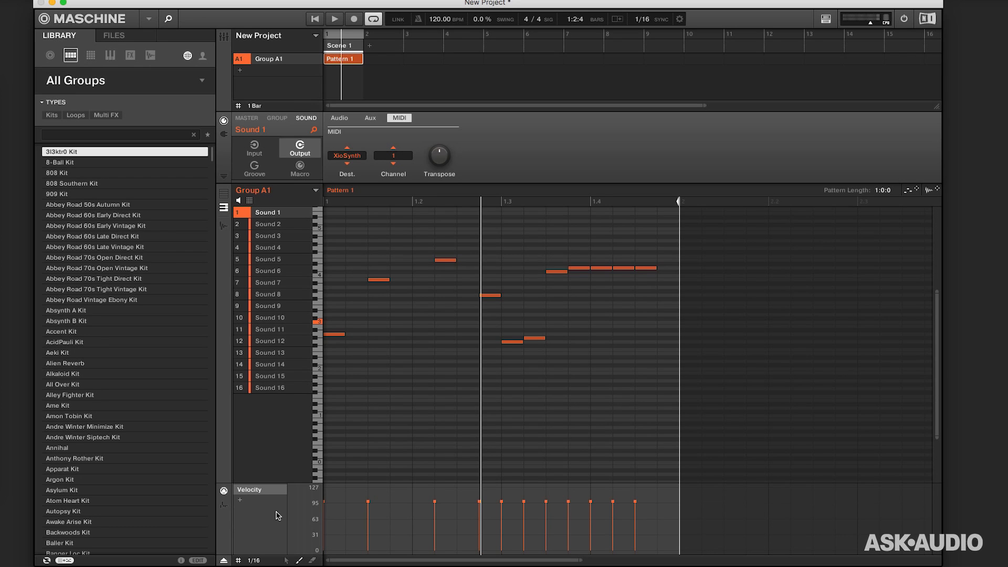
{"action": "mouse_move", "coordinate": [95, 561]}
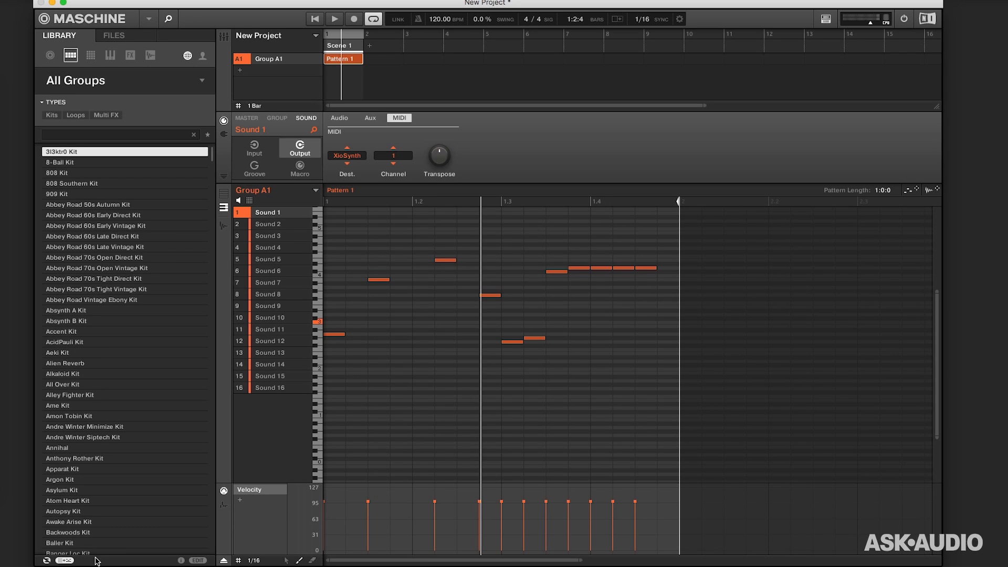
Add an automation lane assigned to CC 1 Modulation Wheel
{"action": "left_click", "coordinate": [249, 490]}
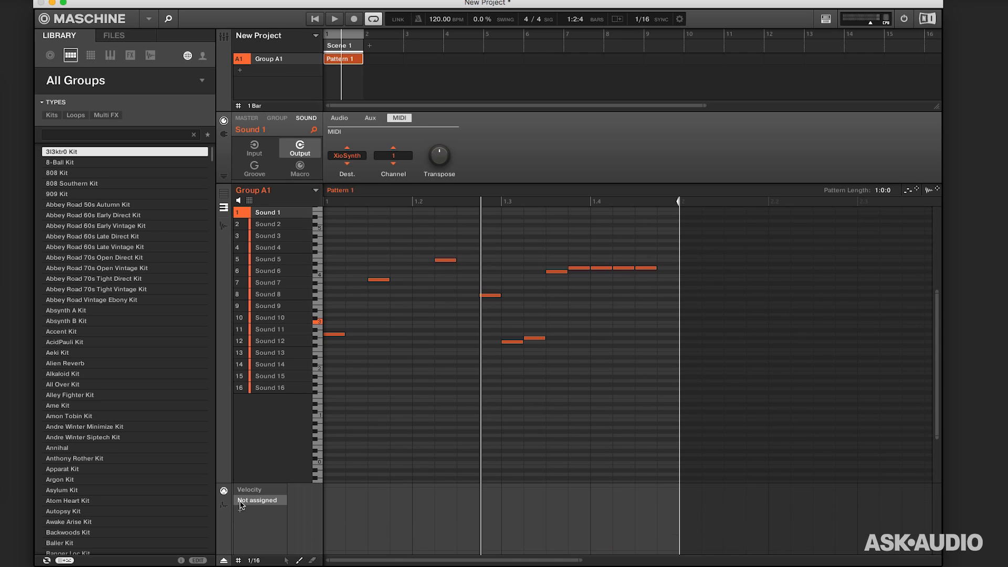
{"action": "left_click", "coordinate": [258, 500]}
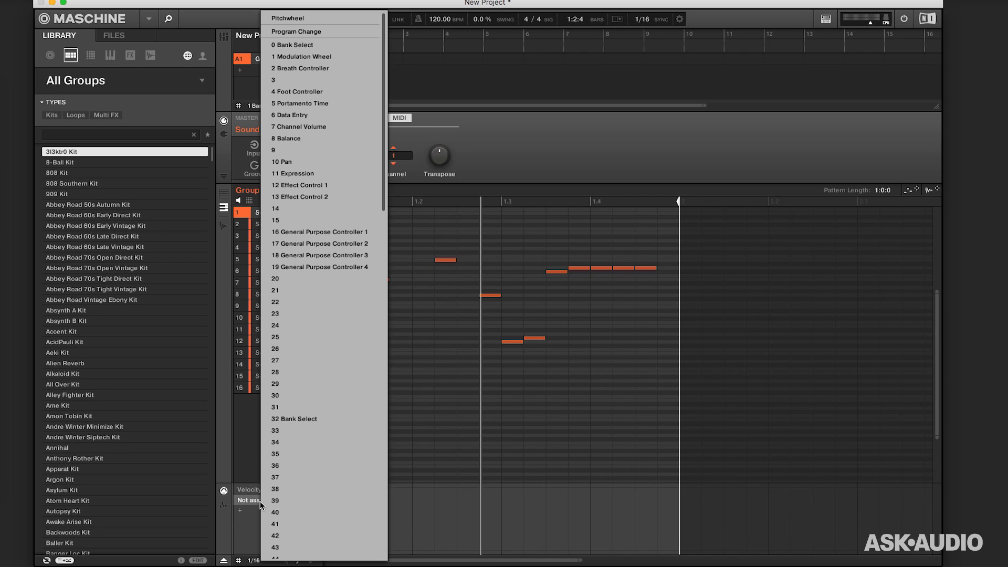
{"action": "mouse_move", "coordinate": [327, 324]}
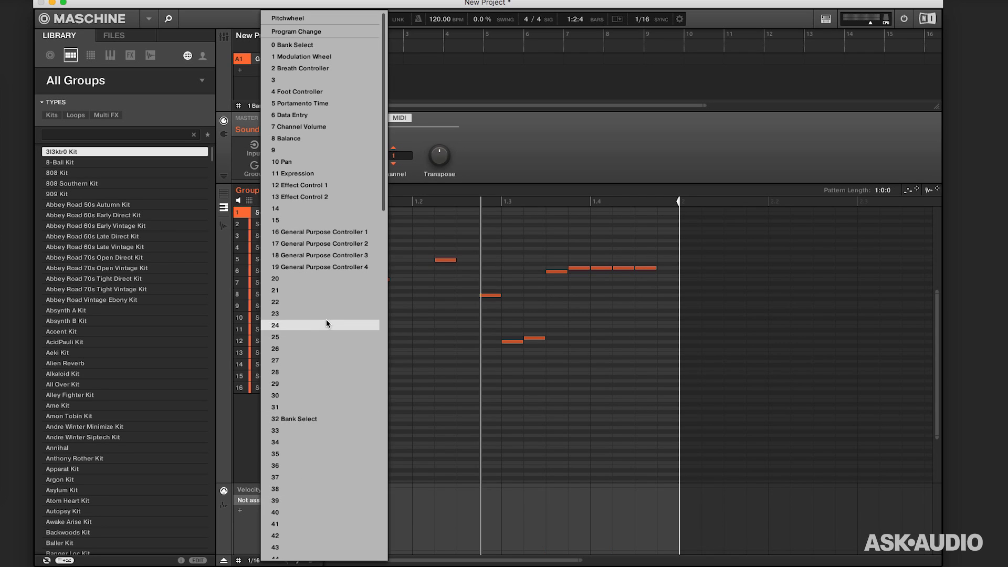
{"action": "left_click", "coordinate": [302, 57]}
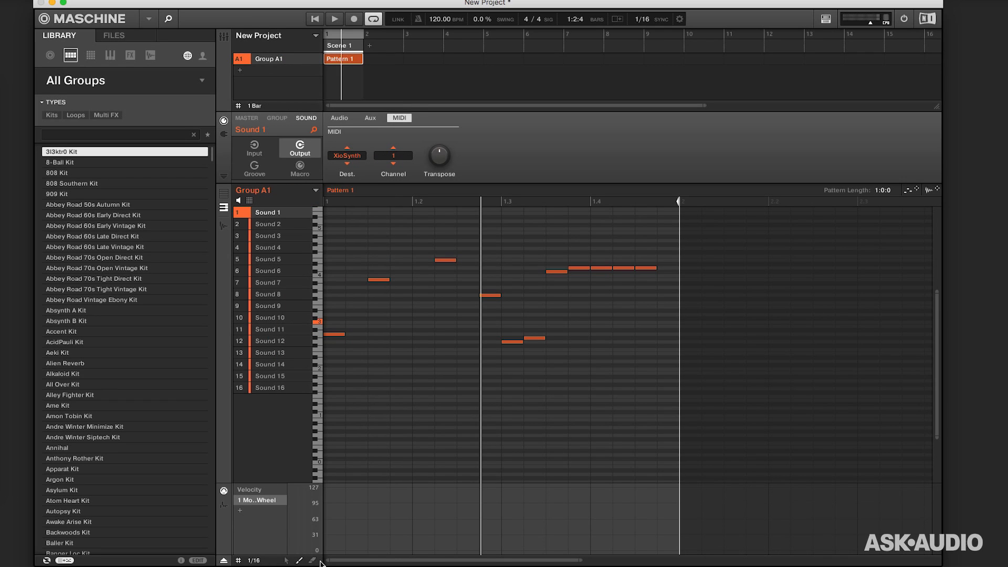
{"action": "mouse_move", "coordinate": [330, 553]}
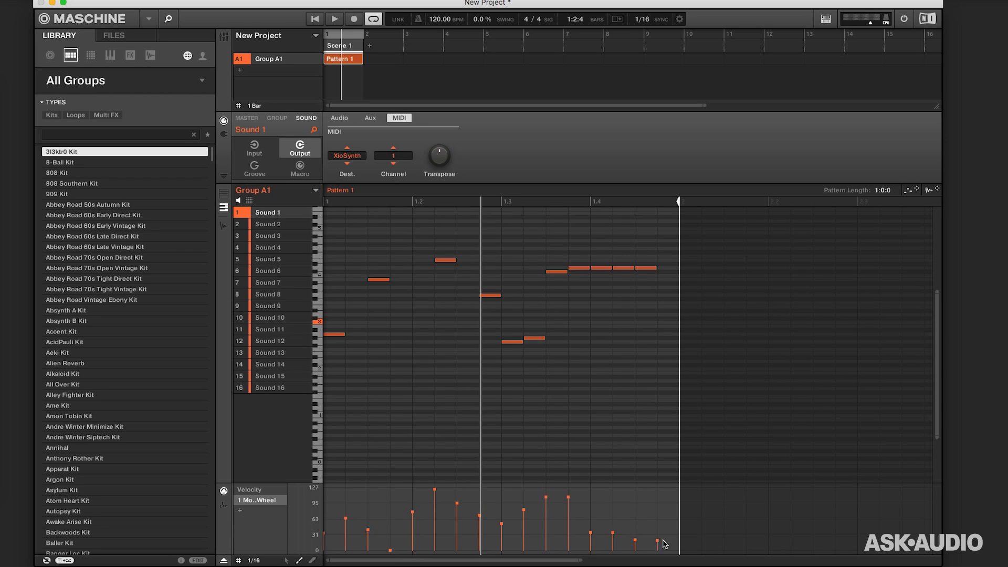
{"action": "mouse_move", "coordinate": [672, 545]}
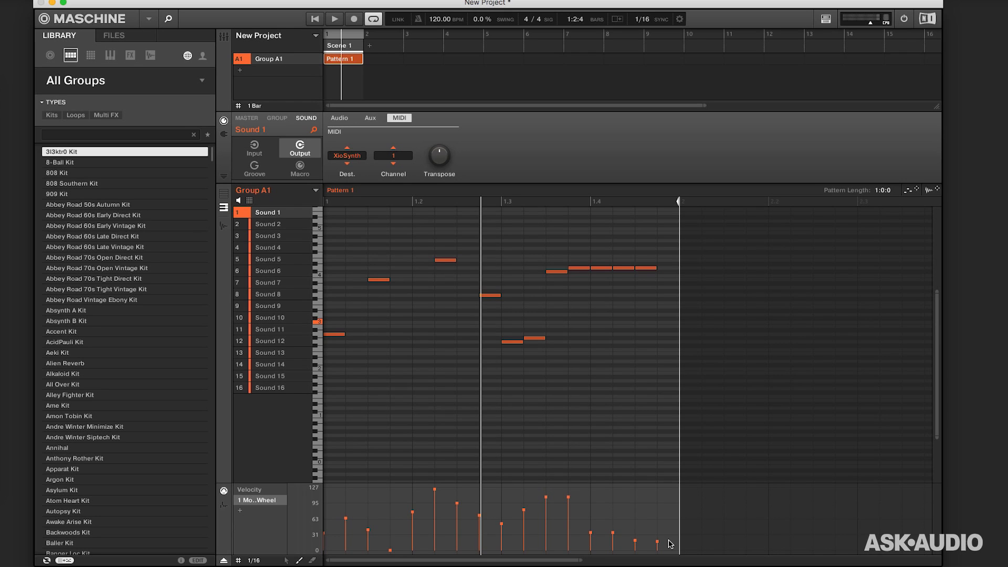
Paint mod wheel values, add a CC 7 Channel Volume lane with painted values, and play the pattern
{"action": "left_click", "coordinate": [334, 18]}
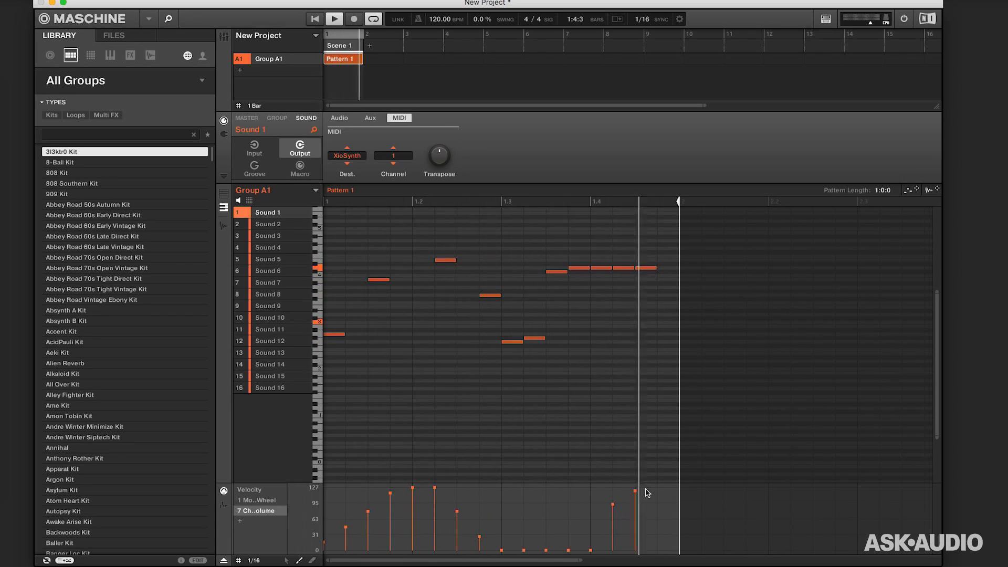
{"action": "left_click", "coordinate": [334, 19]}
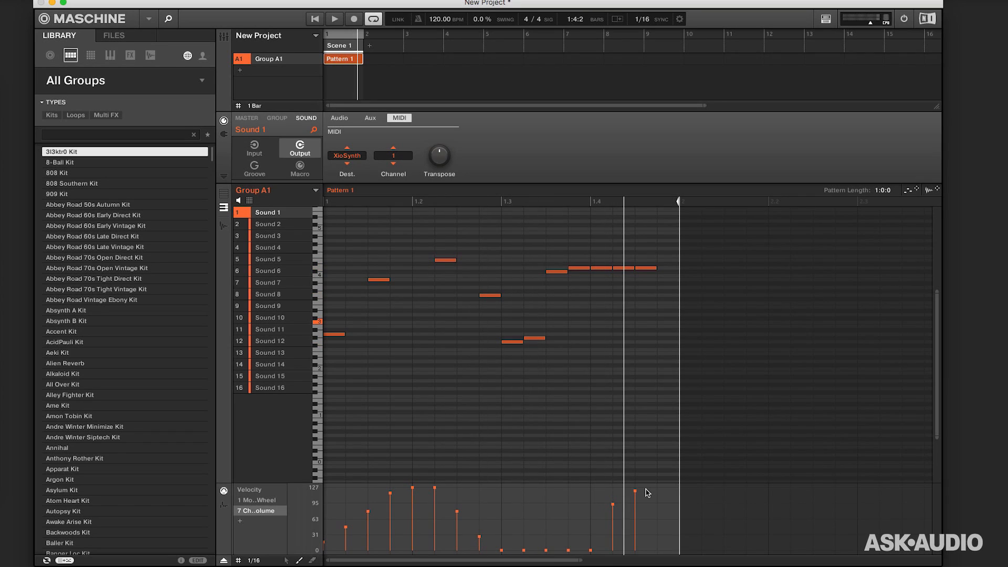